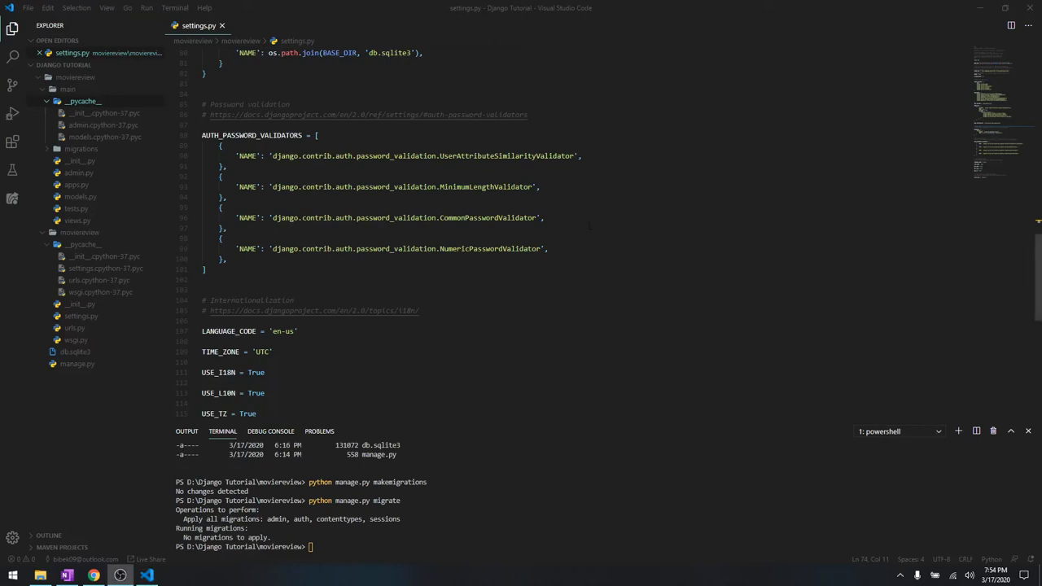
# Snap the VS Code window to the left half of the screen.
pyautogui.click(590, 228)
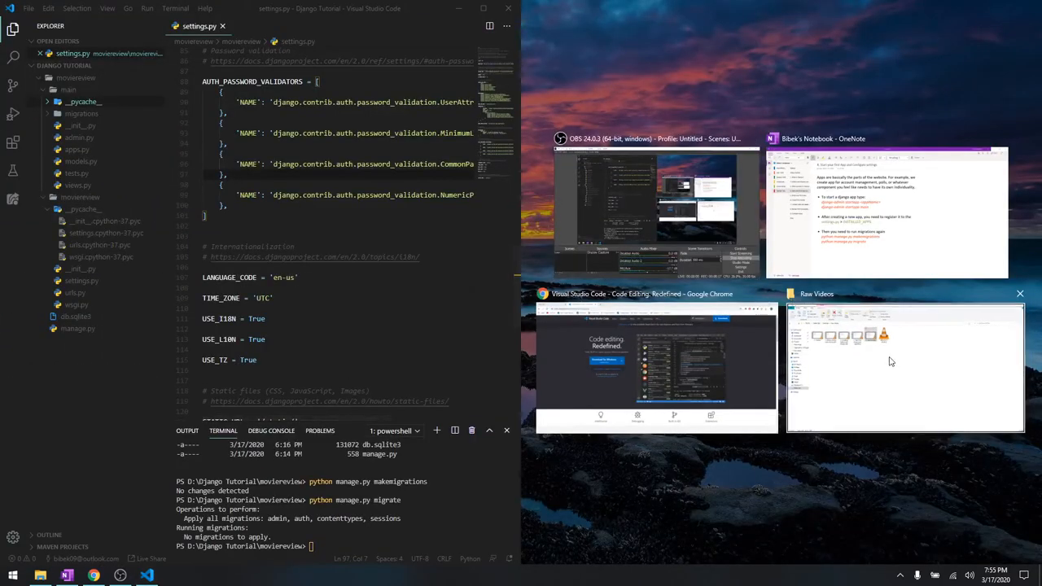
# Snap File Explorer to the right half and open Django Tutorial > moviereview.
pyautogui.click(904, 366)
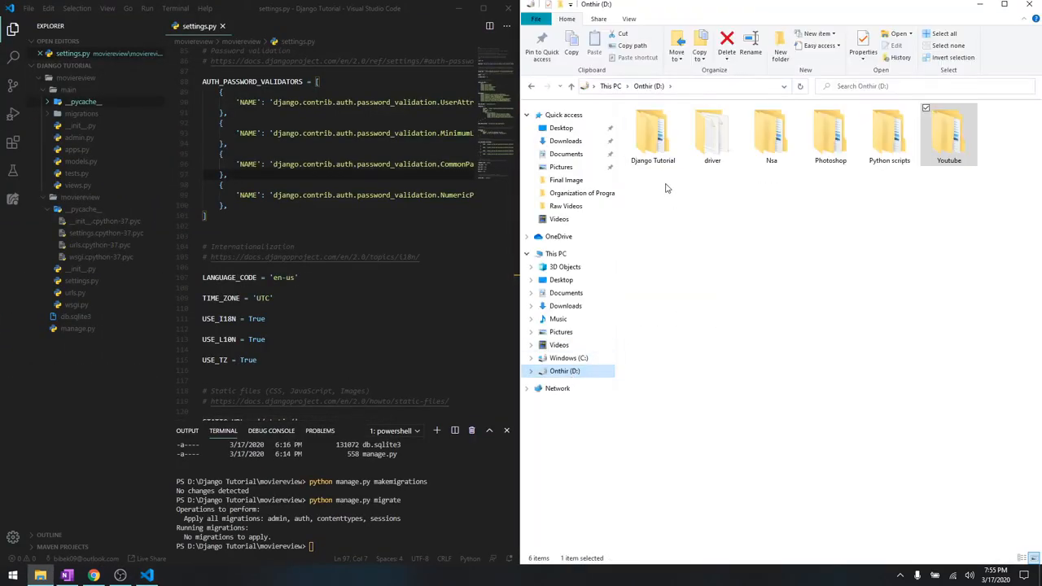
pyautogui.doubleClick(652, 130)
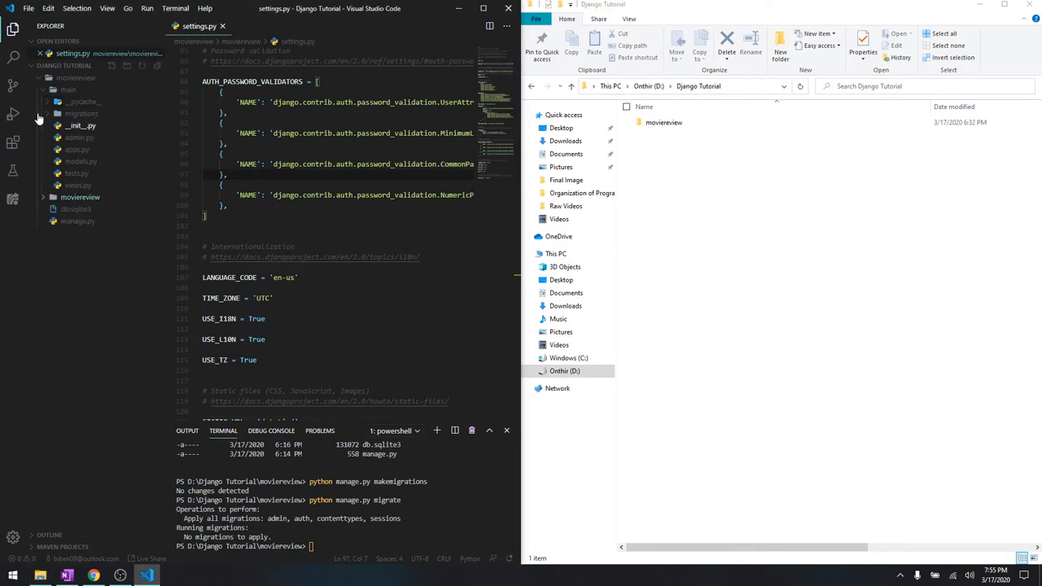
pyautogui.click(69, 89)
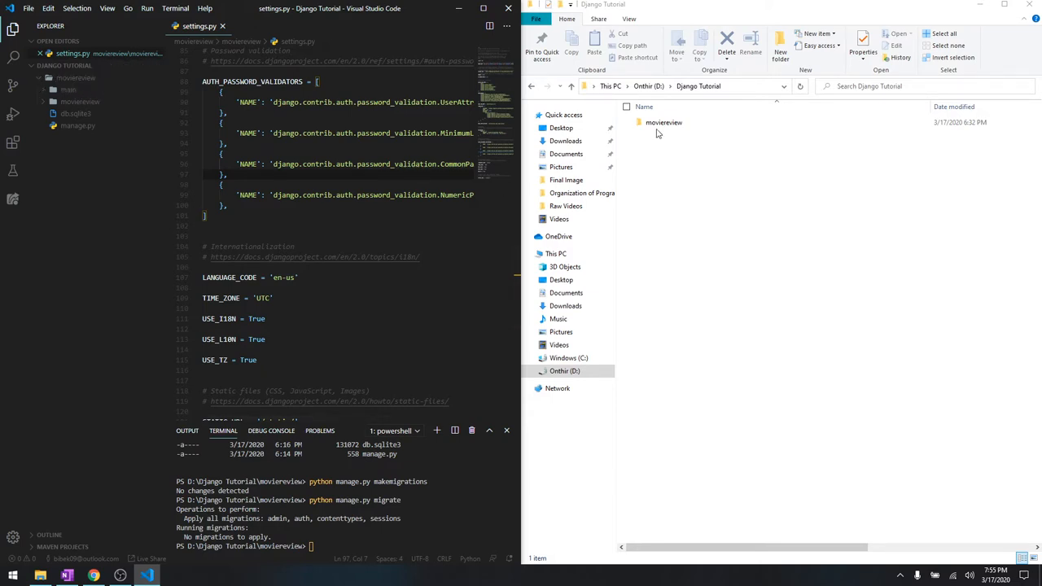
pyautogui.click(664, 122)
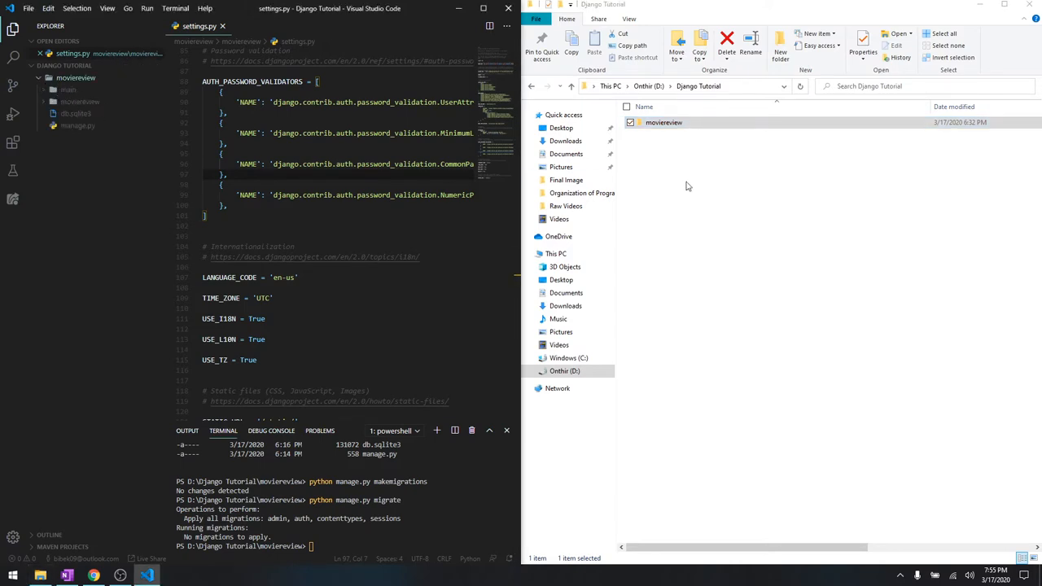
pyautogui.doubleClick(663, 122)
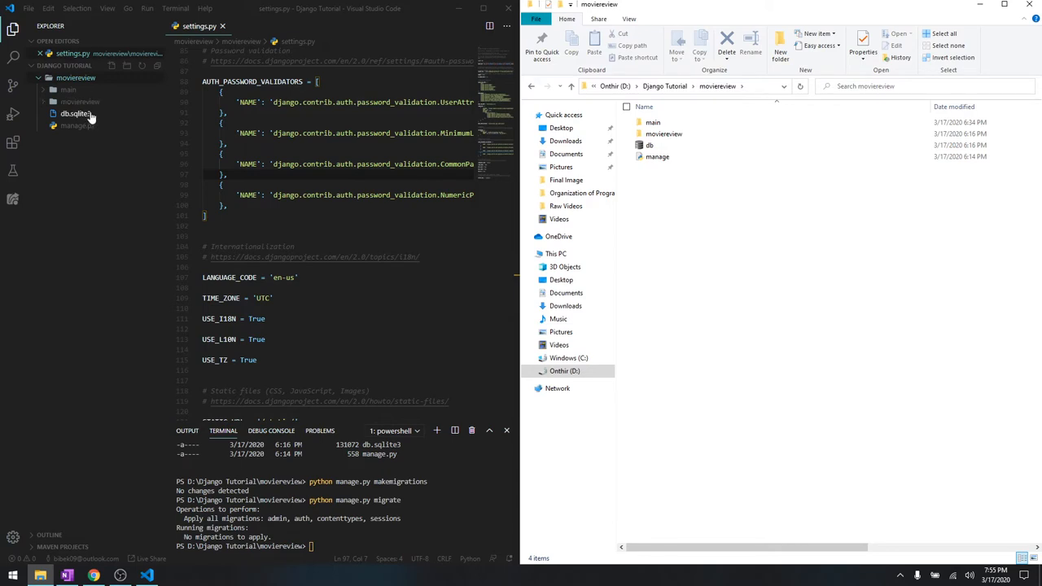
pyautogui.click(664, 134)
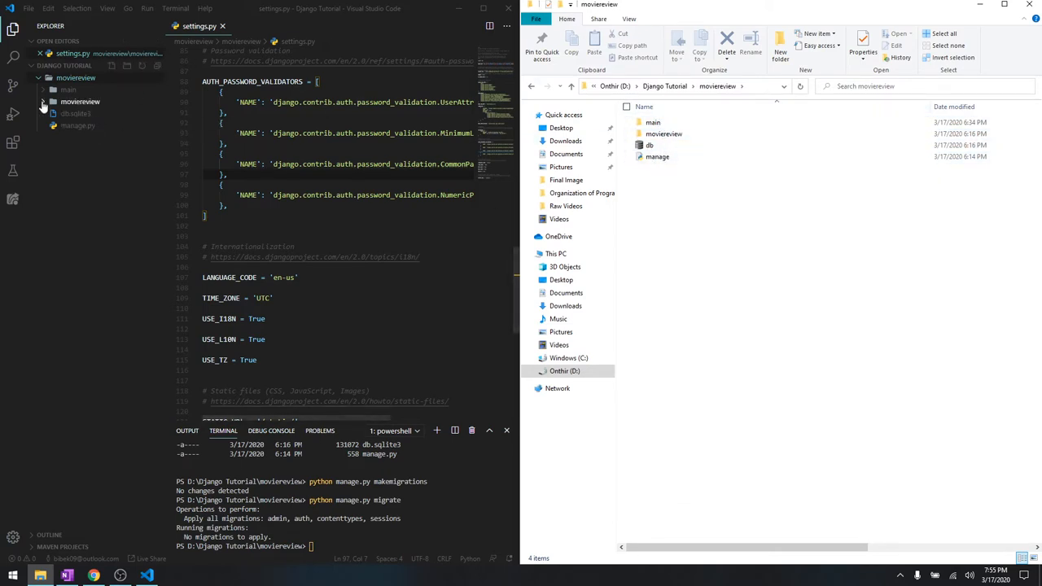
pyautogui.click(42, 90)
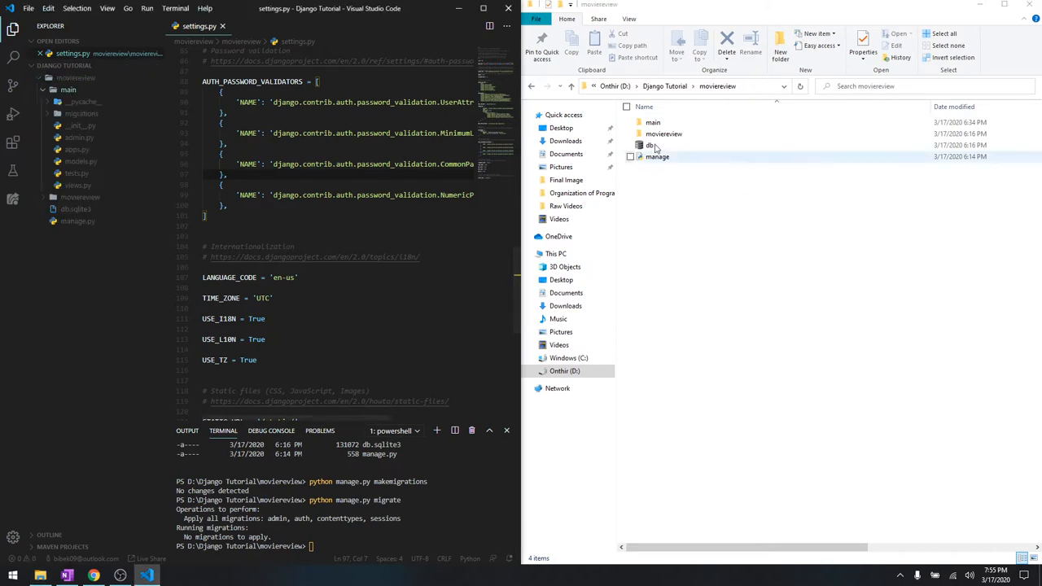
pyautogui.doubleClick(653, 122)
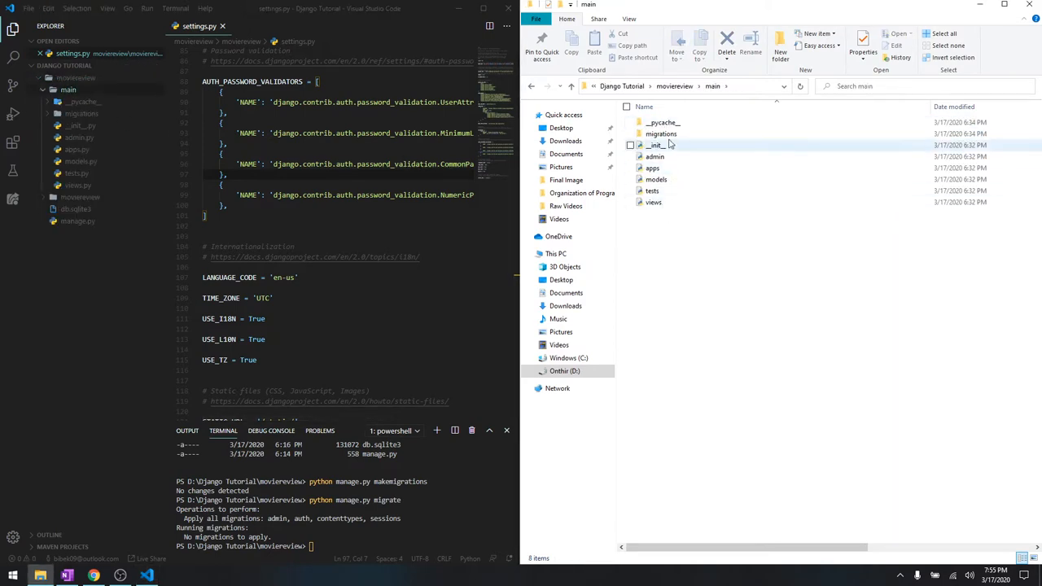
pyautogui.moveTo(656, 179)
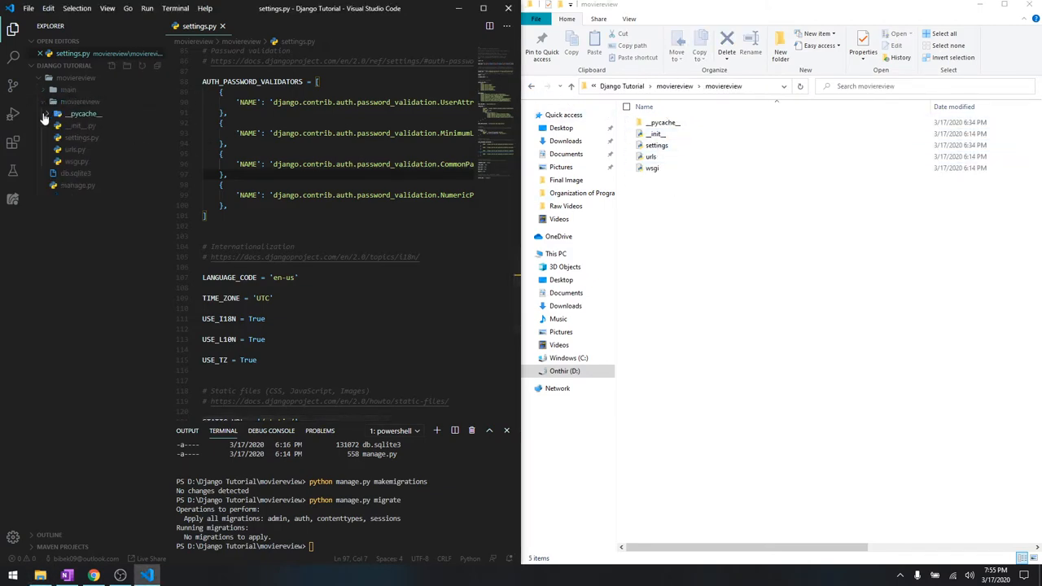
pyautogui.click(650, 157)
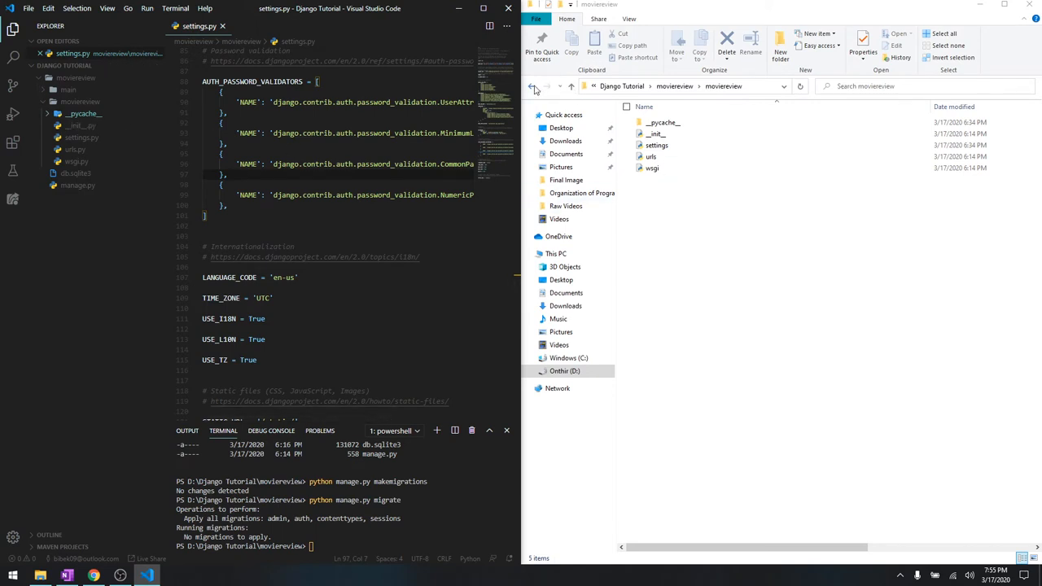
pyautogui.click(531, 86)
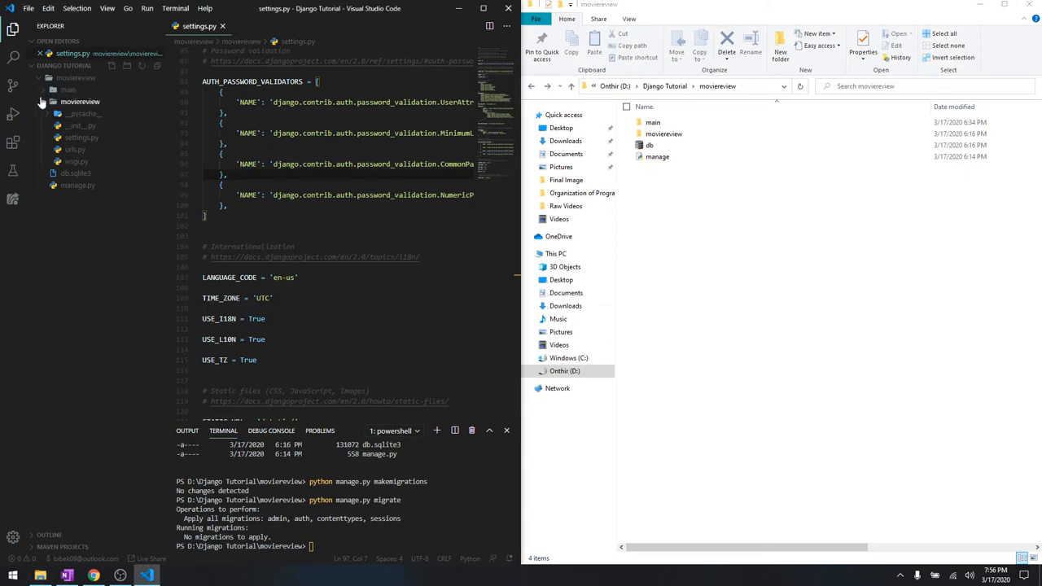
# Collapse the inner moviereview folder and open db.sqlite3, which doesn't display as text.
pyautogui.click(42, 101)
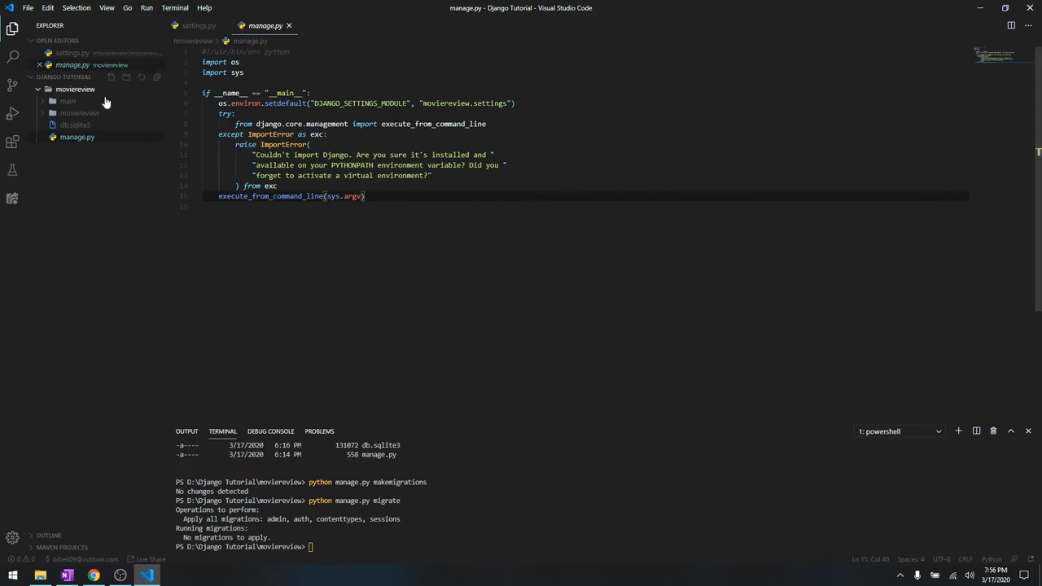
pyautogui.click(75, 124)
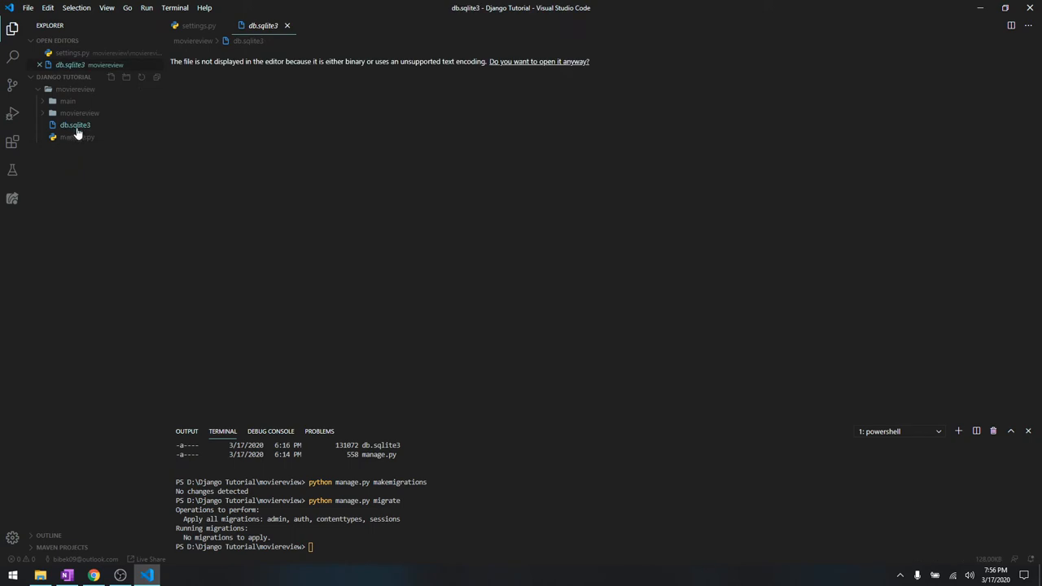
pyautogui.moveTo(78, 130)
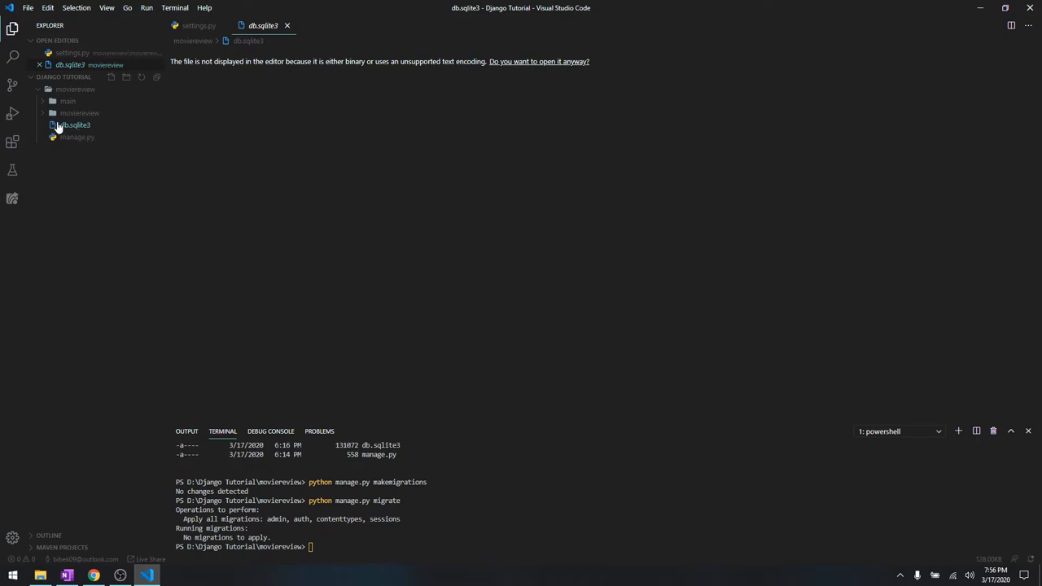
pyautogui.moveTo(74, 125)
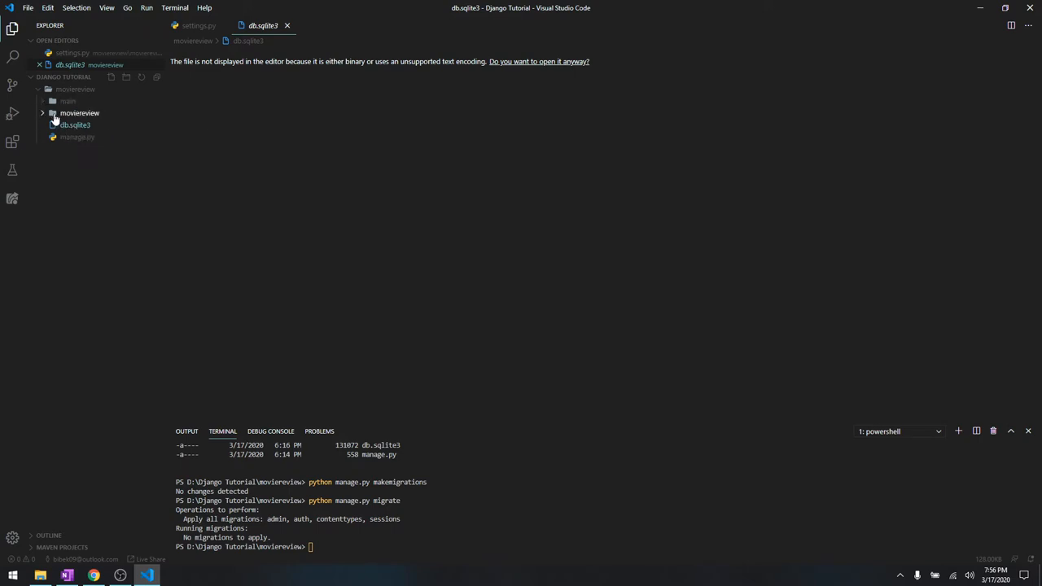
pyautogui.moveTo(79, 113)
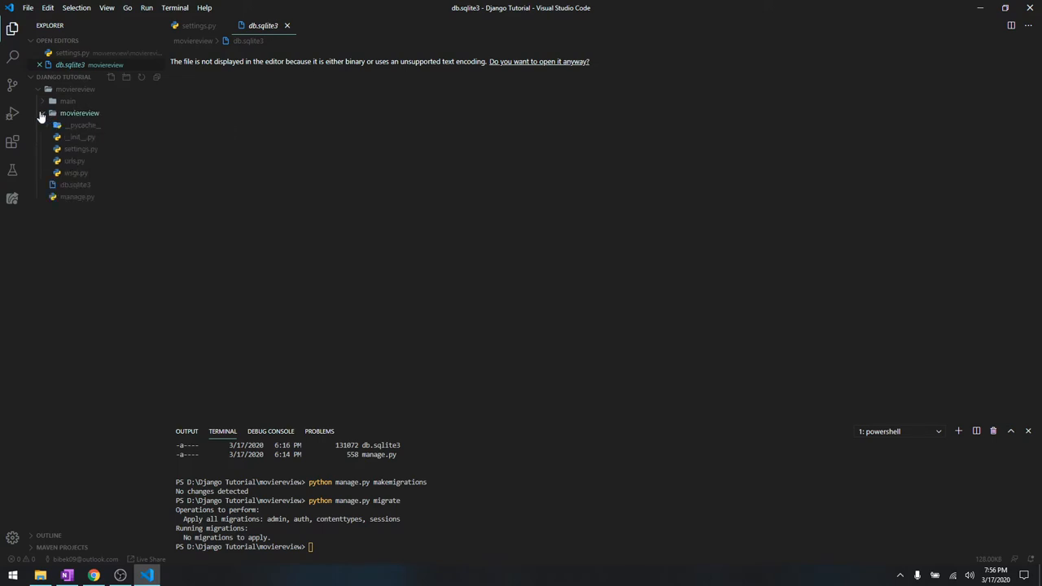
pyautogui.moveTo(74, 137)
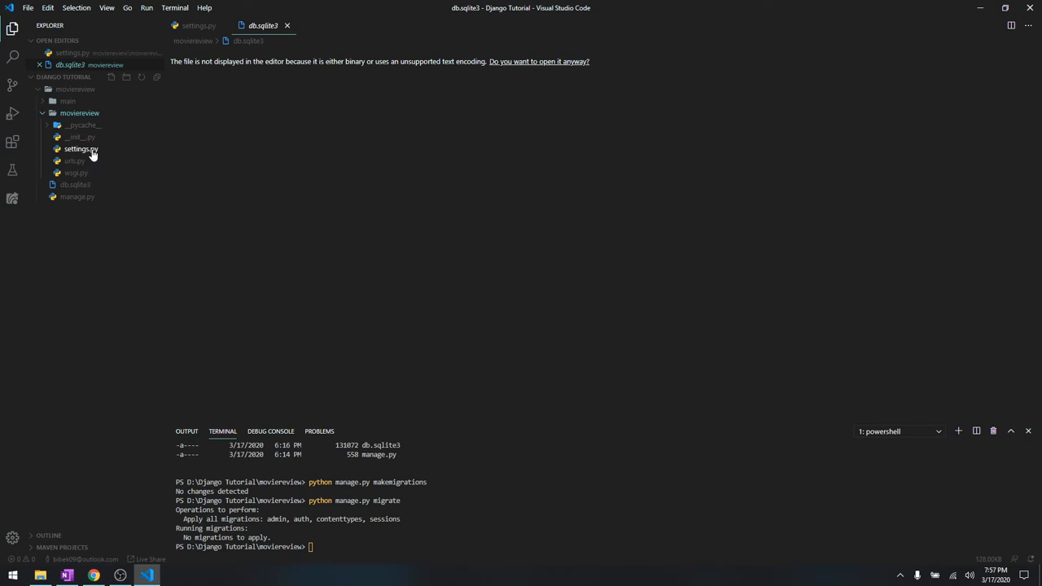
# Open settings.py, showing the sqlite3 DATABASES configuration.
pyautogui.click(81, 148)
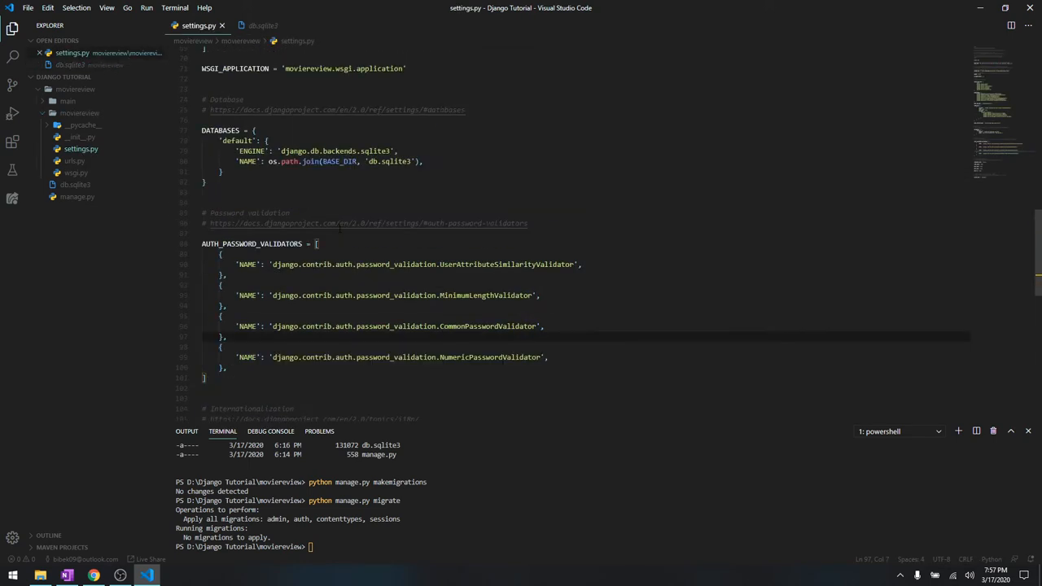
# Scroll up and down through settings.py to review the whole file.
pyautogui.scroll(3)
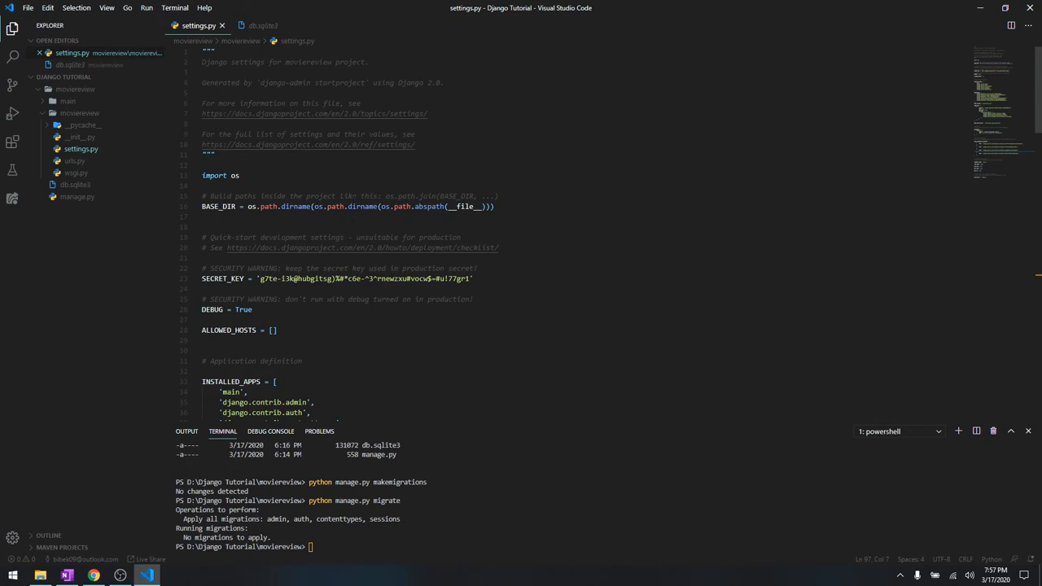
pyautogui.scroll(-3)
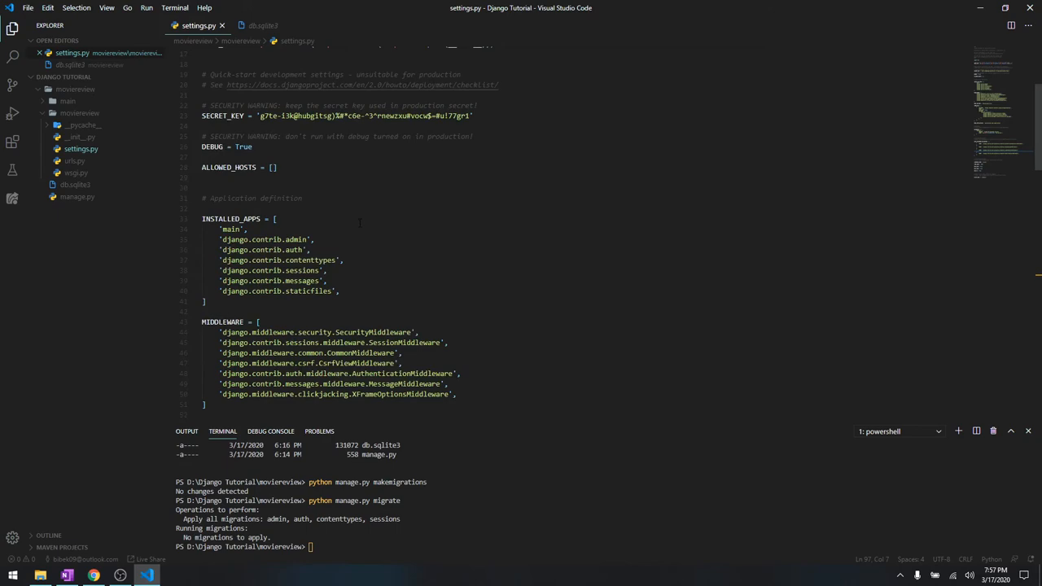
pyautogui.scroll(-3)
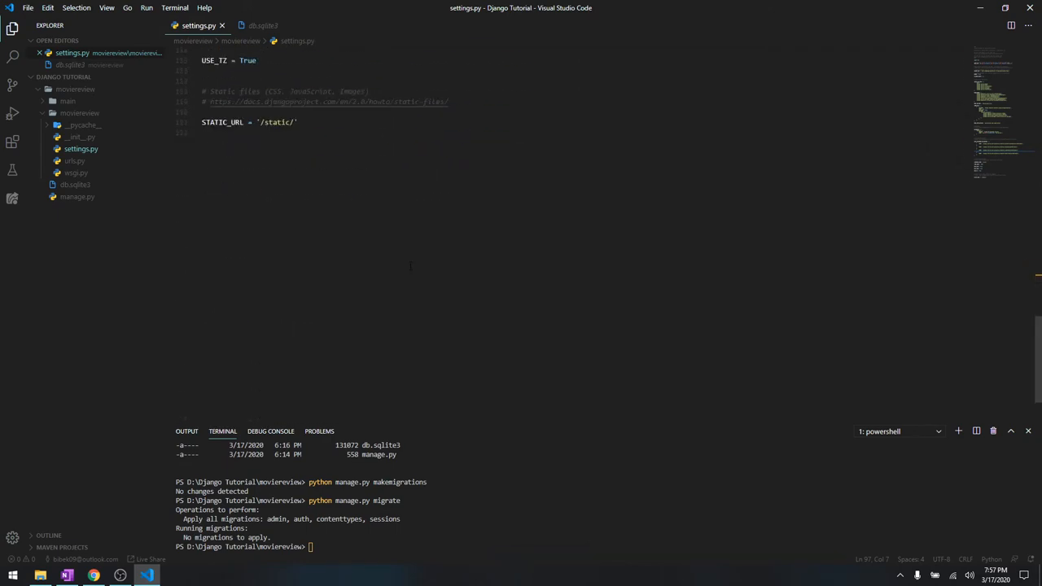
pyautogui.scroll(3)
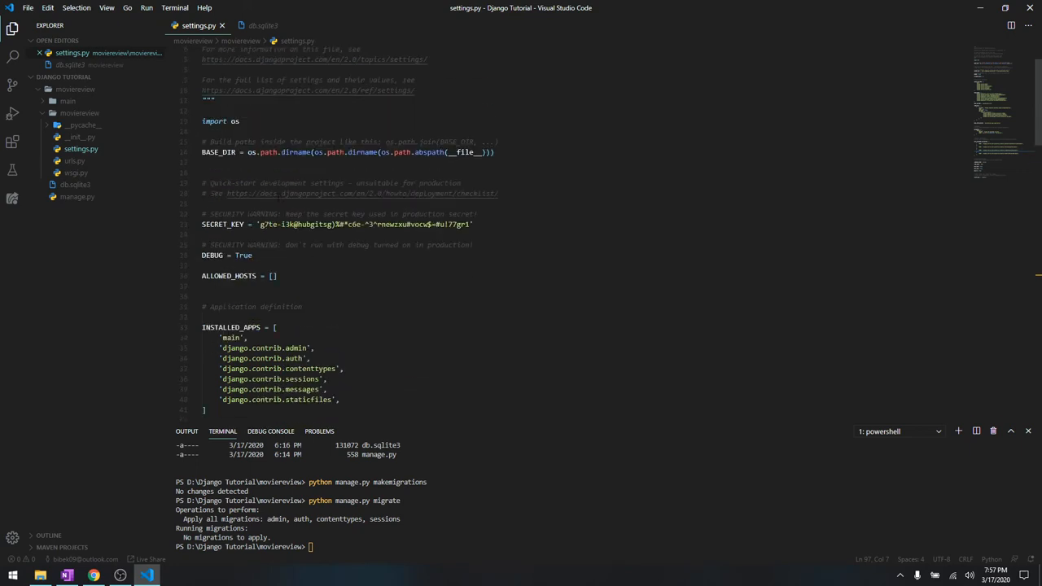
pyautogui.scroll(-3)
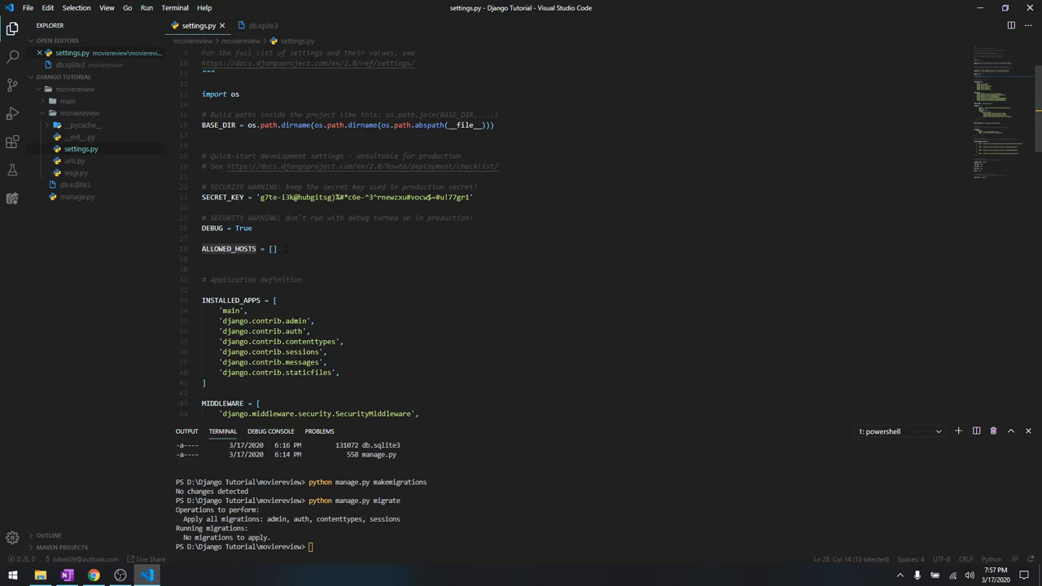
pyautogui.scroll(-3)
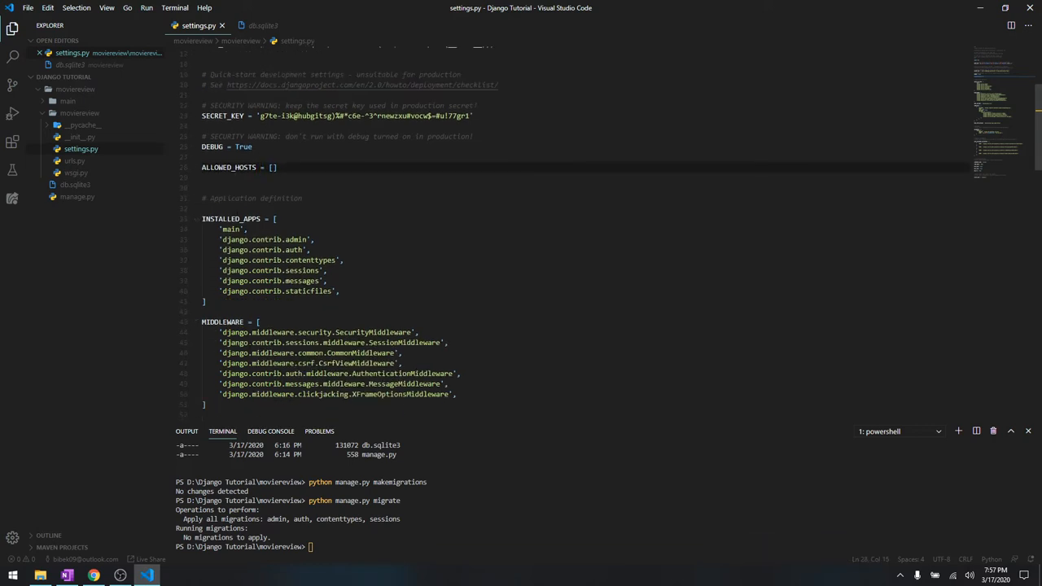
pyautogui.scroll(-3)
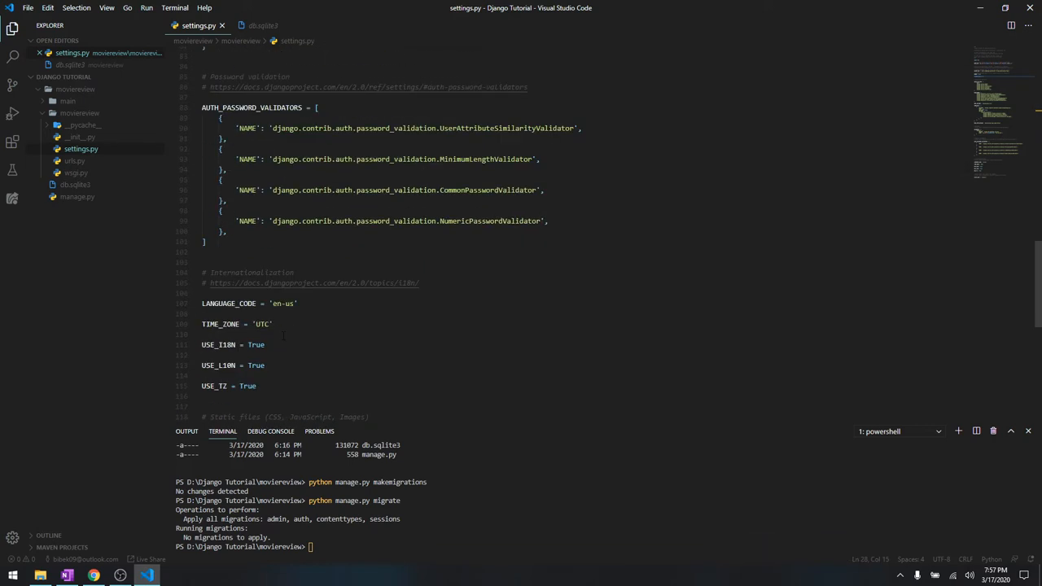
pyautogui.scroll(-3)
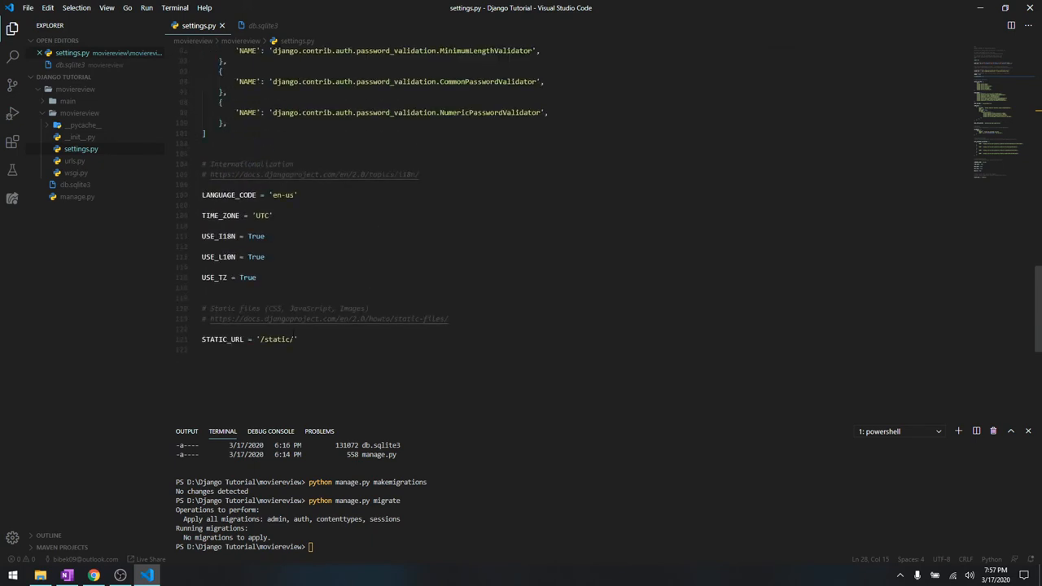
pyautogui.scroll(3)
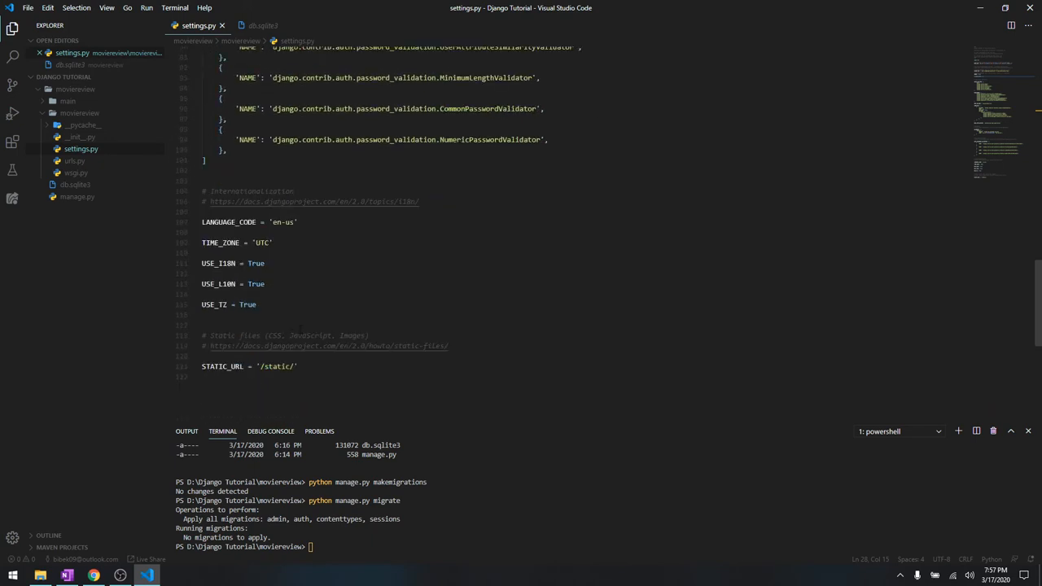
pyautogui.scroll(3)
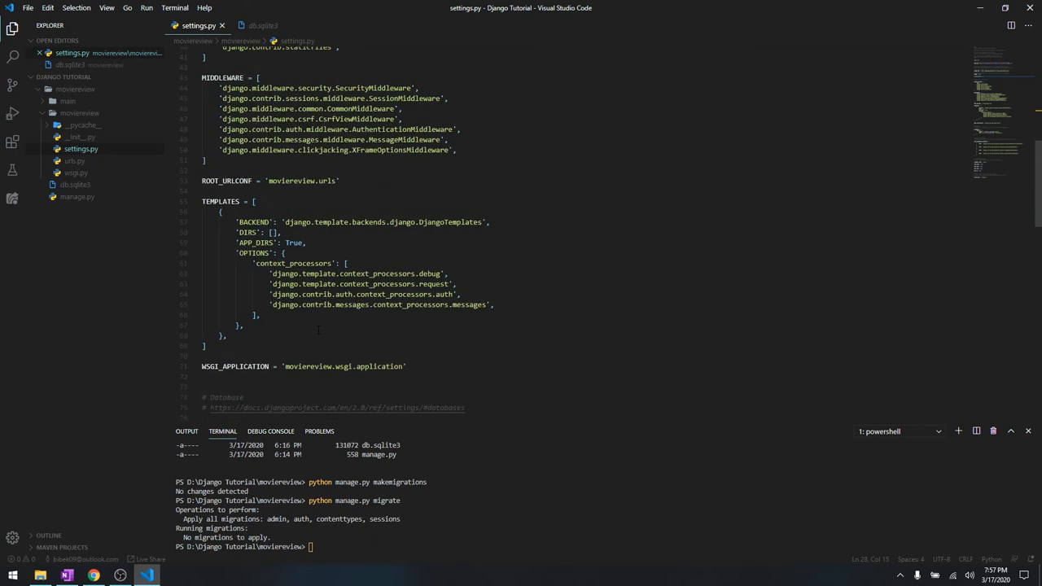
pyautogui.scroll(3)
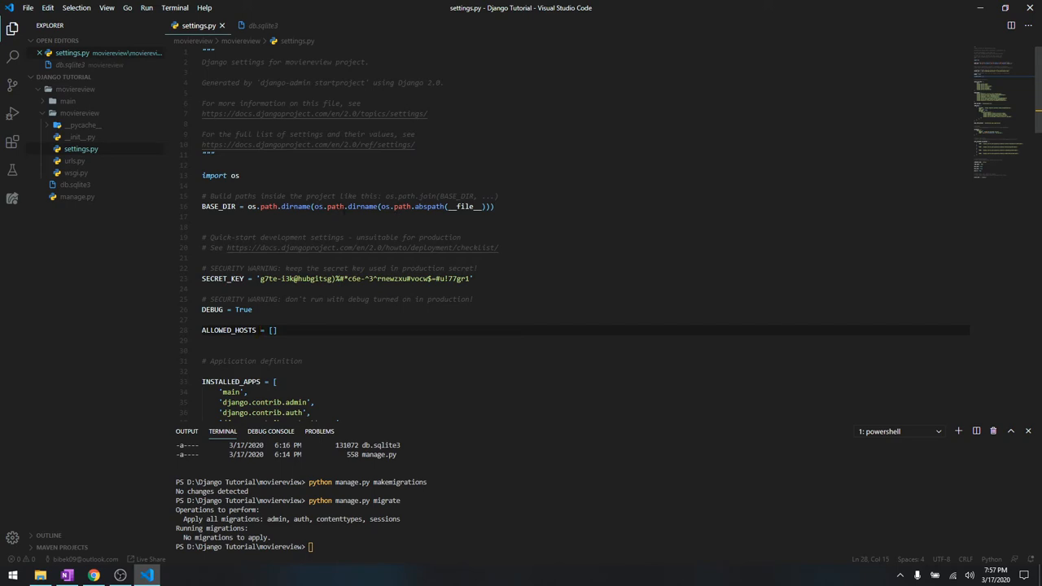
pyautogui.scroll(-3)
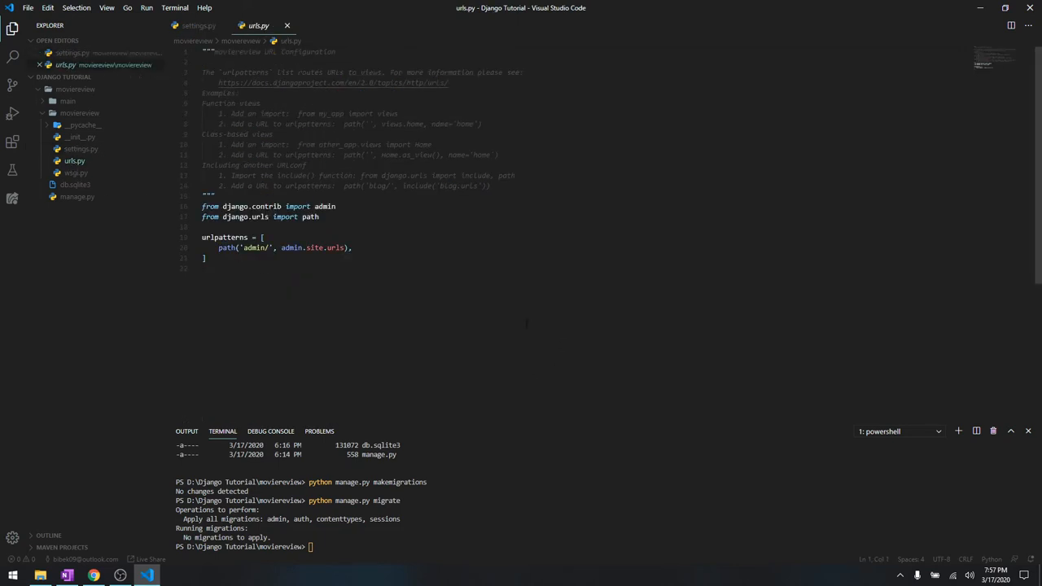
# Switch from urls.py to the Visual Studio Code website in Chrome.
pyautogui.click(205, 258)
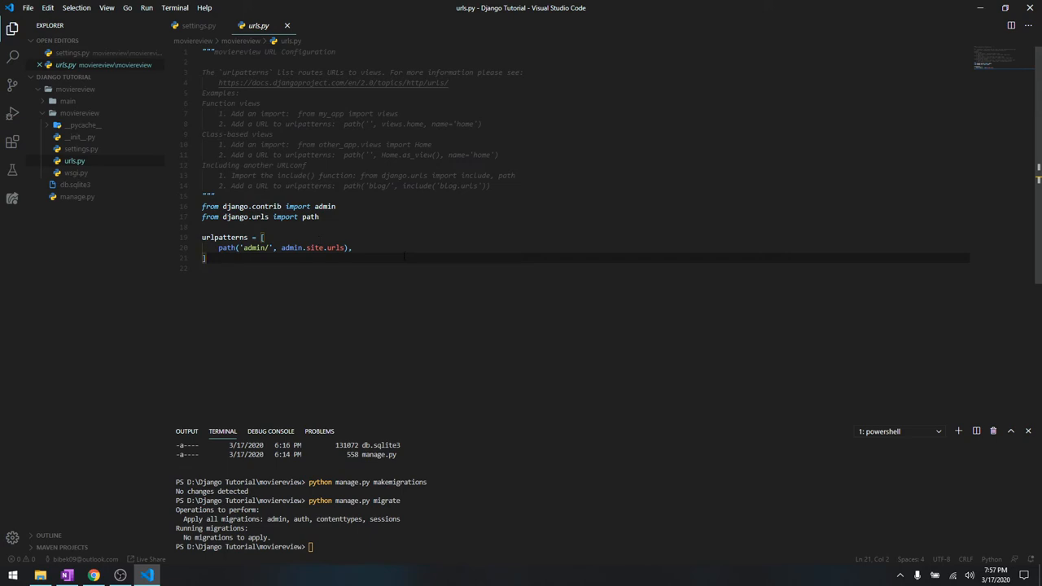
pyautogui.click(94, 576)
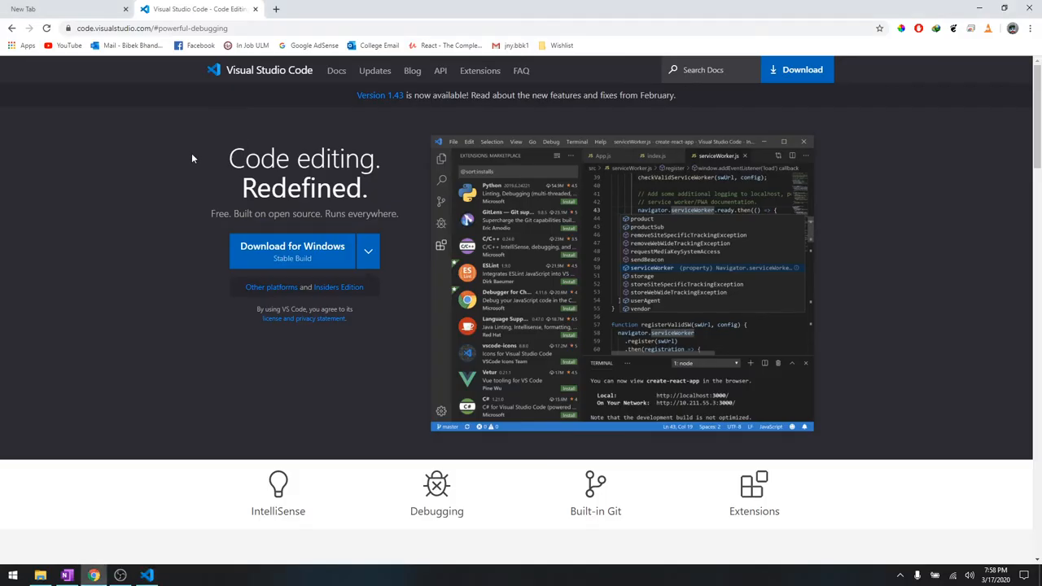
# Browse the VS Code Docs and Blog pages, then return to the editor.
pyautogui.click(269, 70)
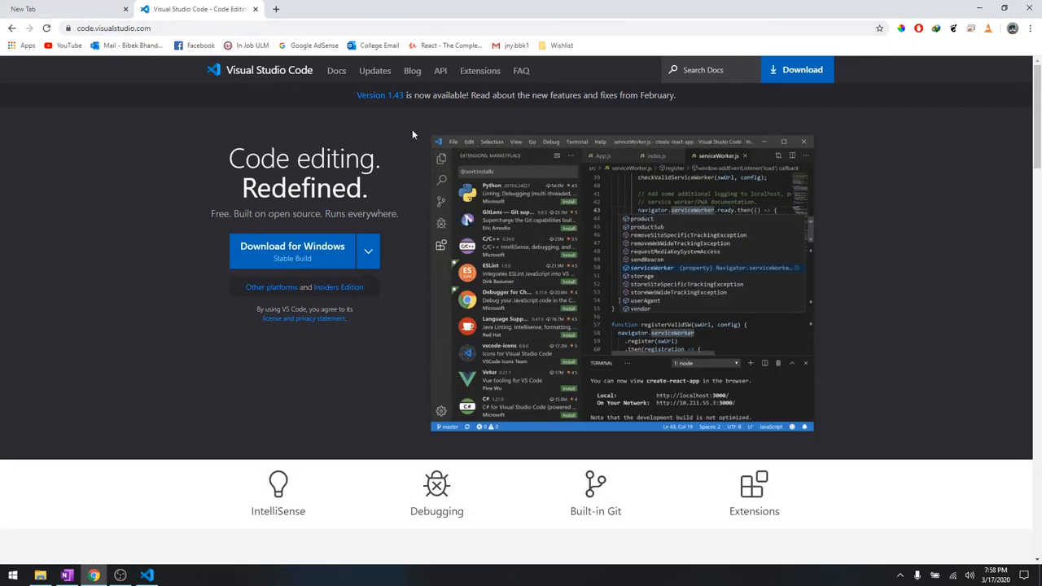
pyautogui.click(337, 70)
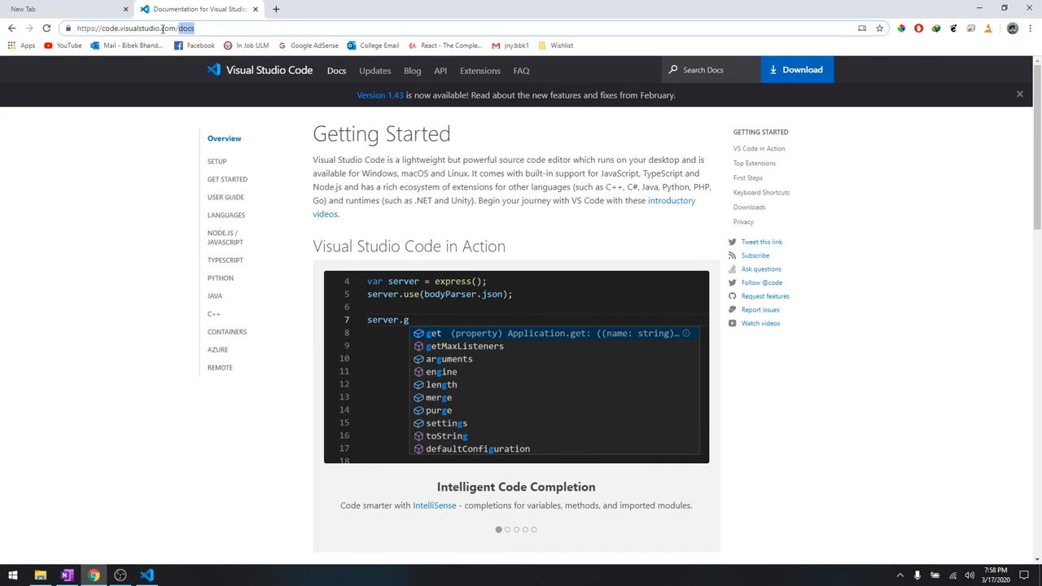
pyautogui.click(412, 70)
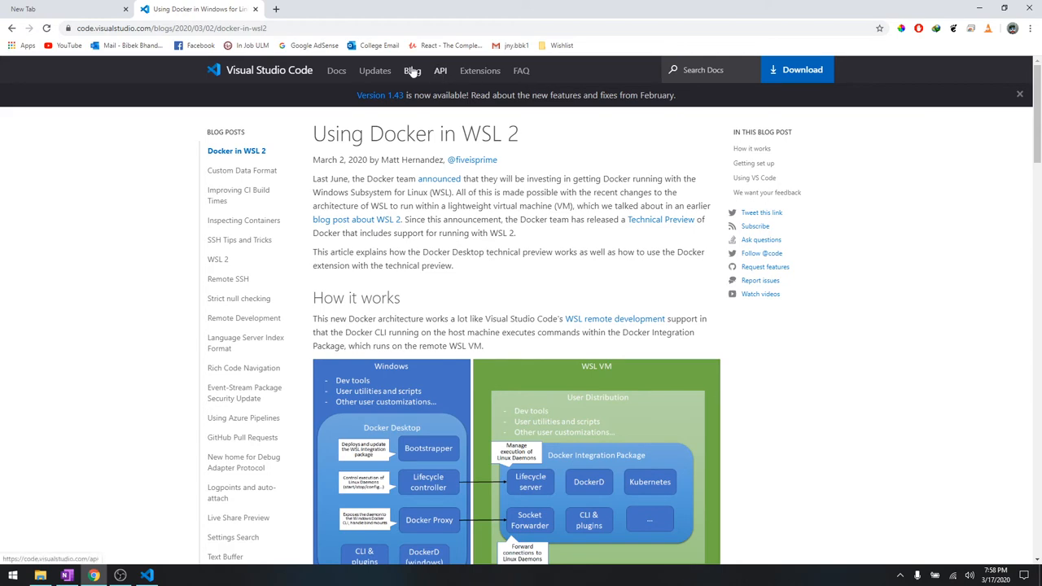
pyautogui.click(441, 70)
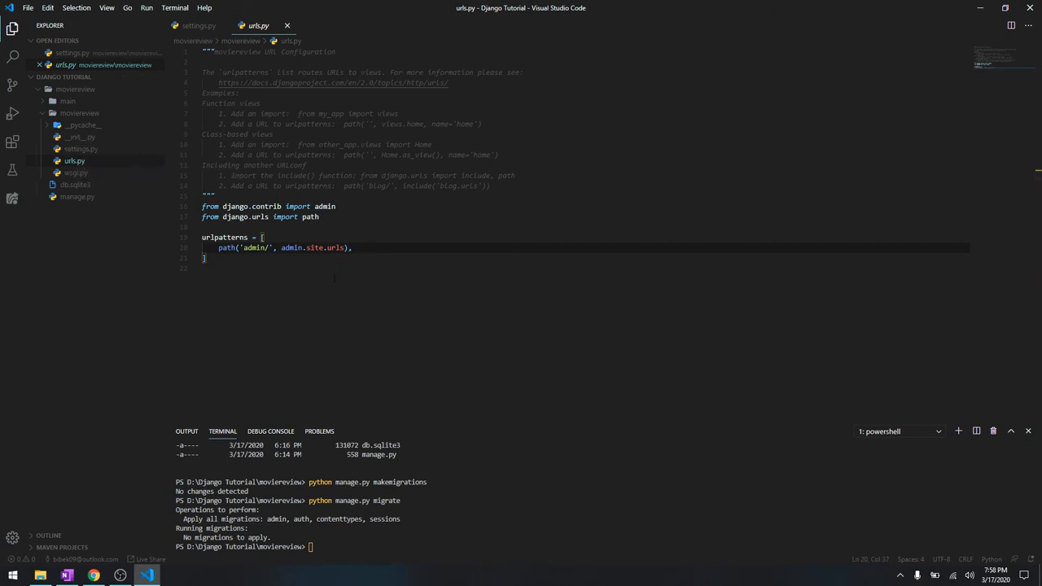
# Open wsgi.py, showing the WSGI application setup with movieview settings.
pyautogui.click(75, 172)
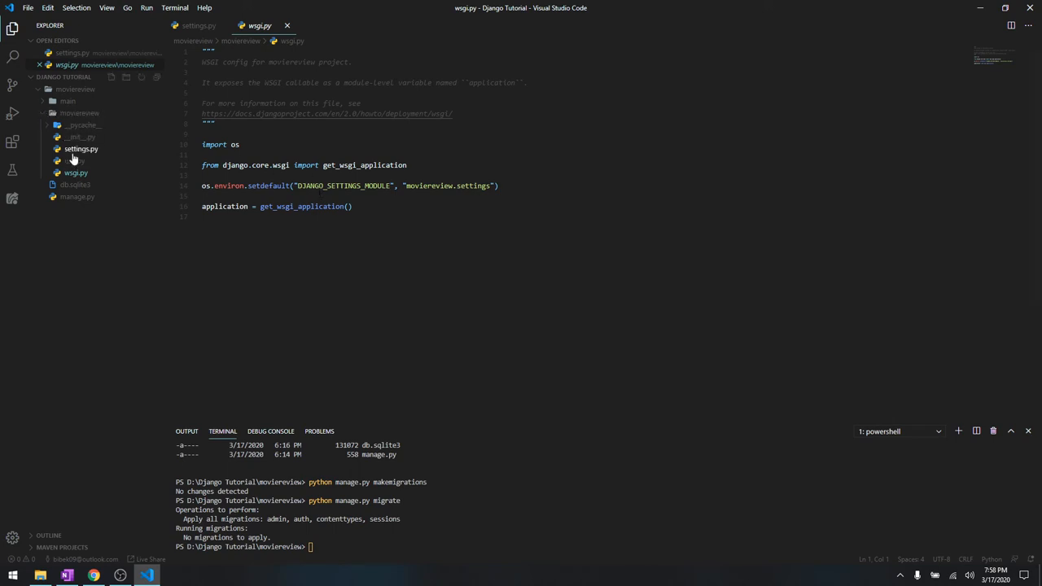
pyautogui.moveTo(74, 161)
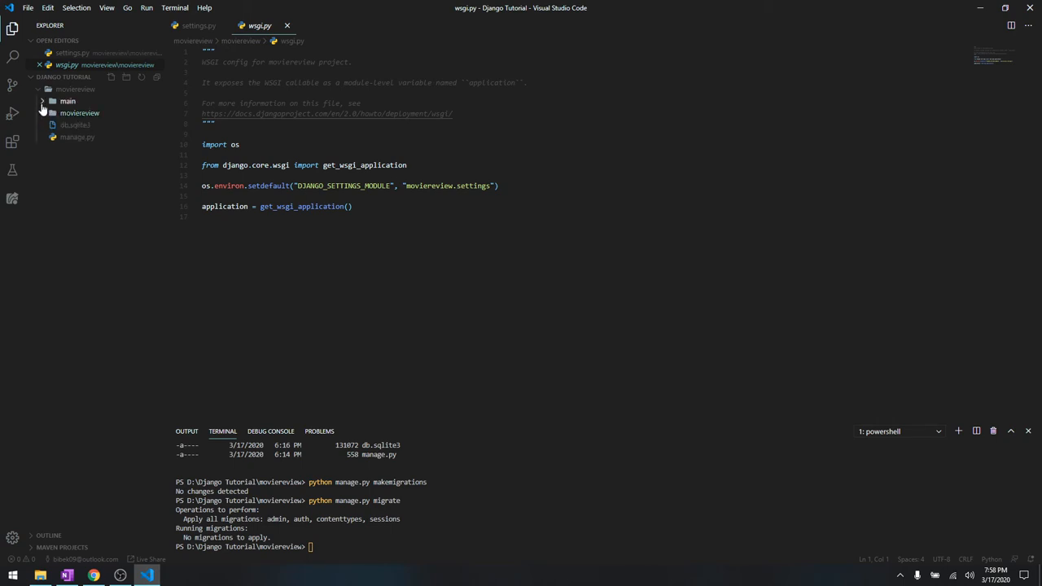
# Expand the main folder and open admin.py with its register-models comment.
pyautogui.click(68, 101)
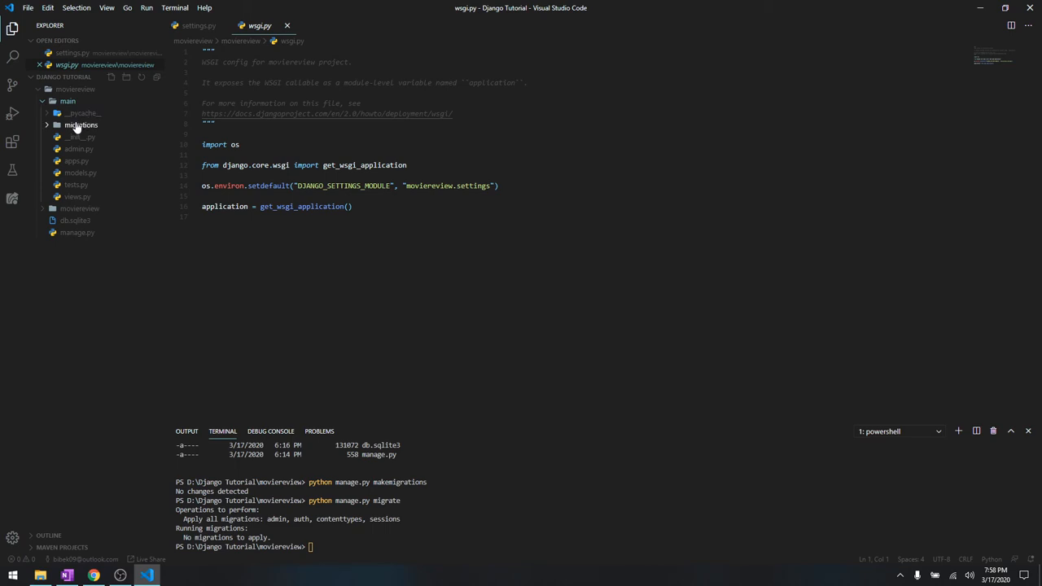
pyautogui.moveTo(82, 125)
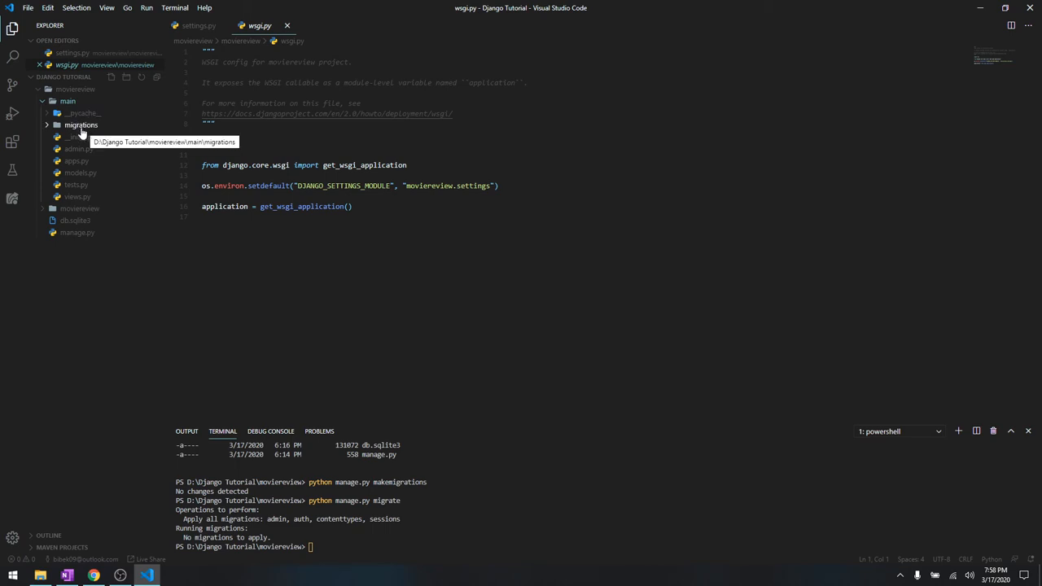
pyautogui.click(81, 124)
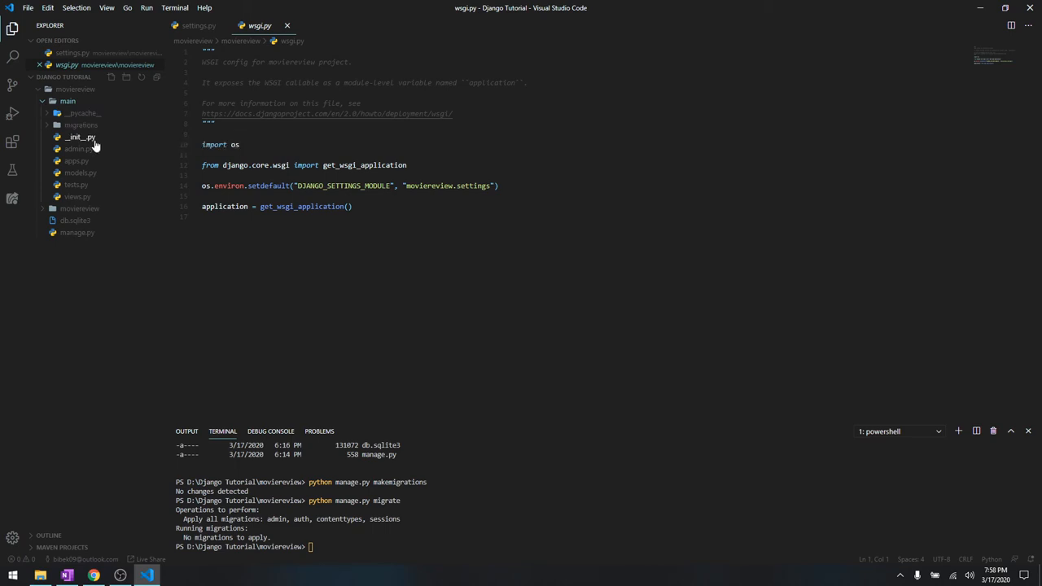
pyautogui.moveTo(75, 149)
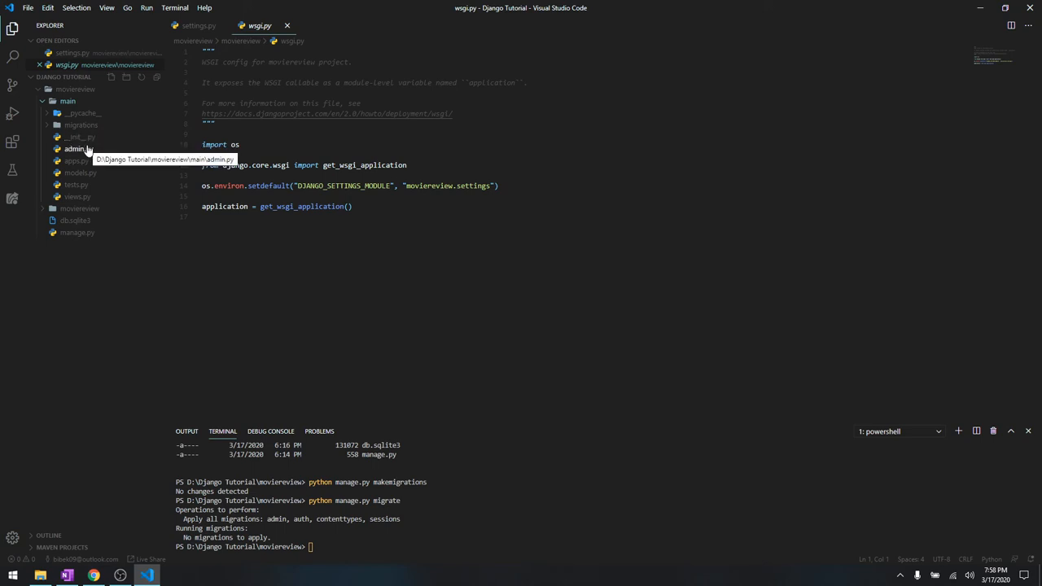
pyautogui.click(78, 148)
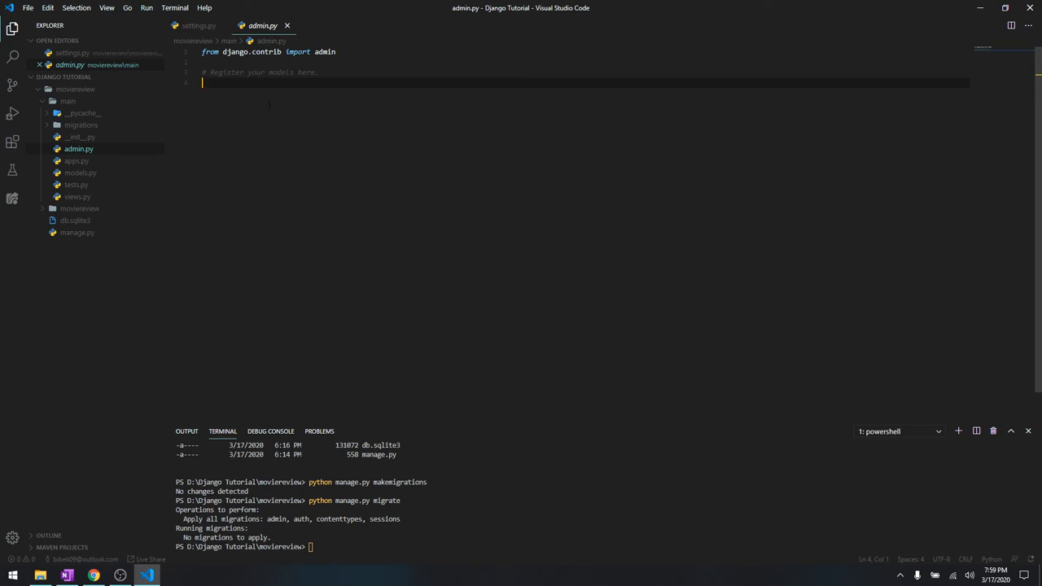
pyautogui.moveTo(77, 161)
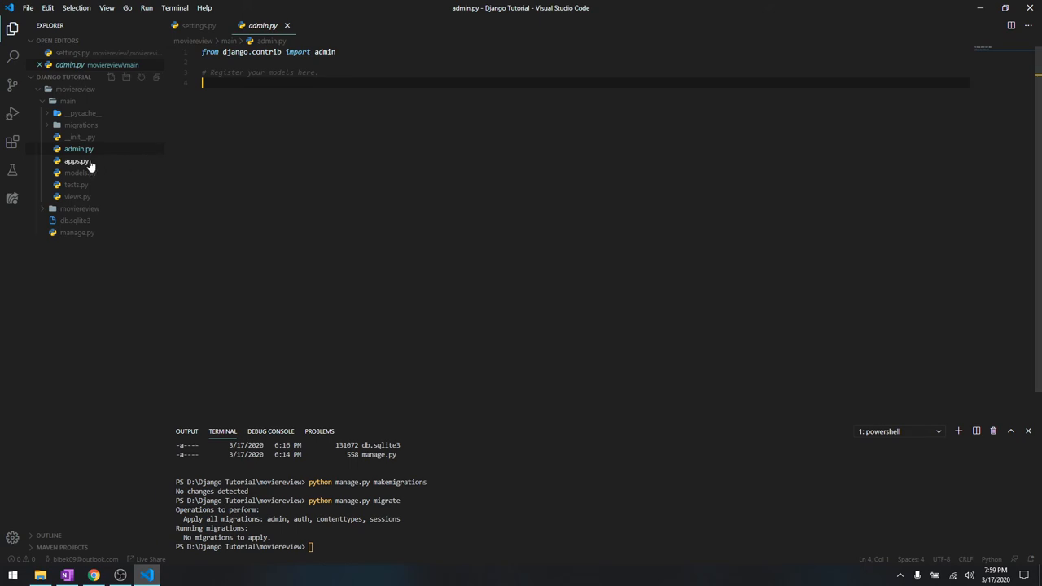
# View models.py, then tests.py with its TestCase import and create-tests comment.
pyautogui.click(75, 160)
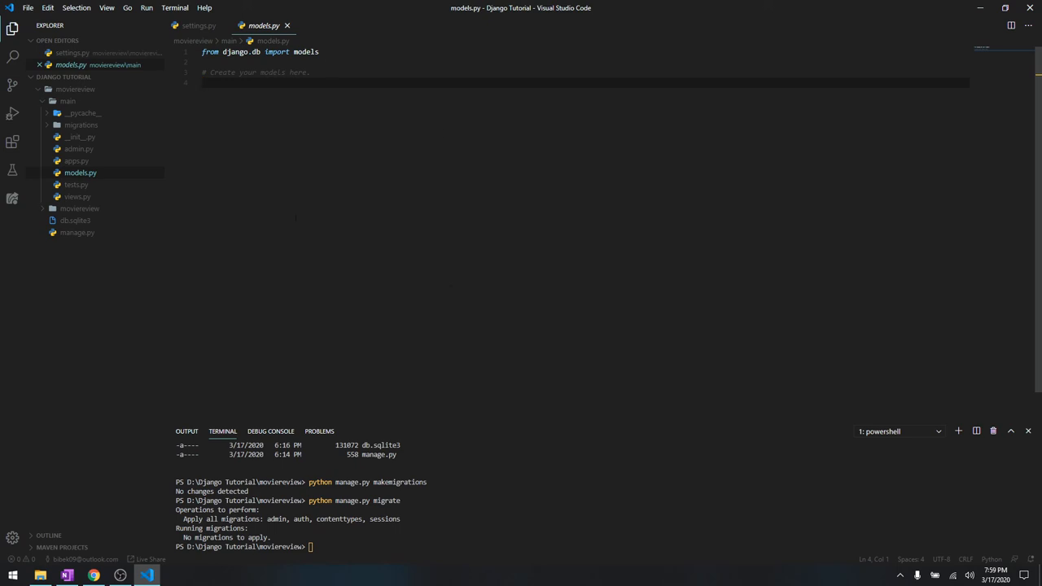
pyautogui.moveTo(435, 198)
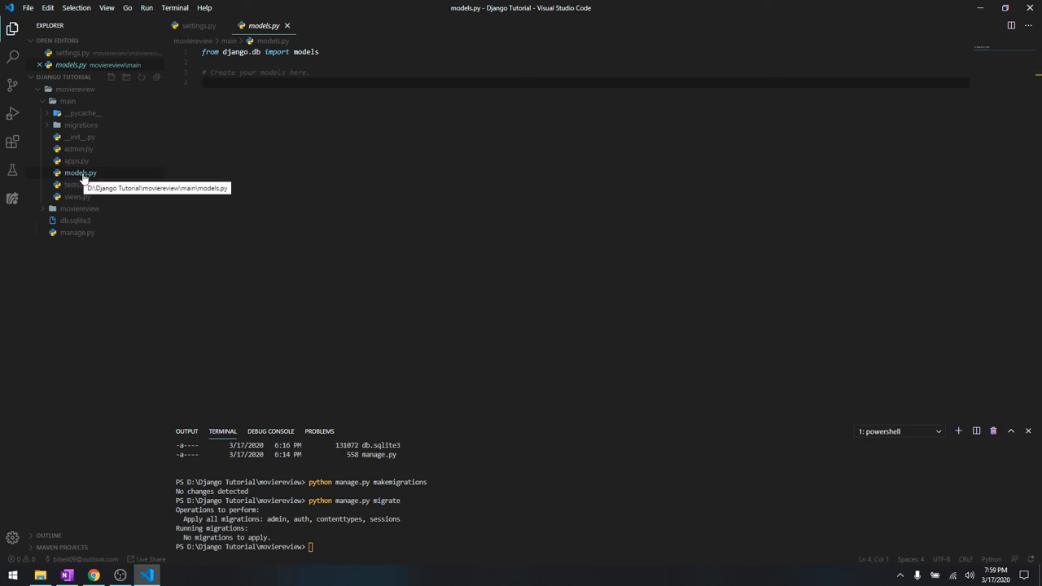
pyautogui.click(75, 184)
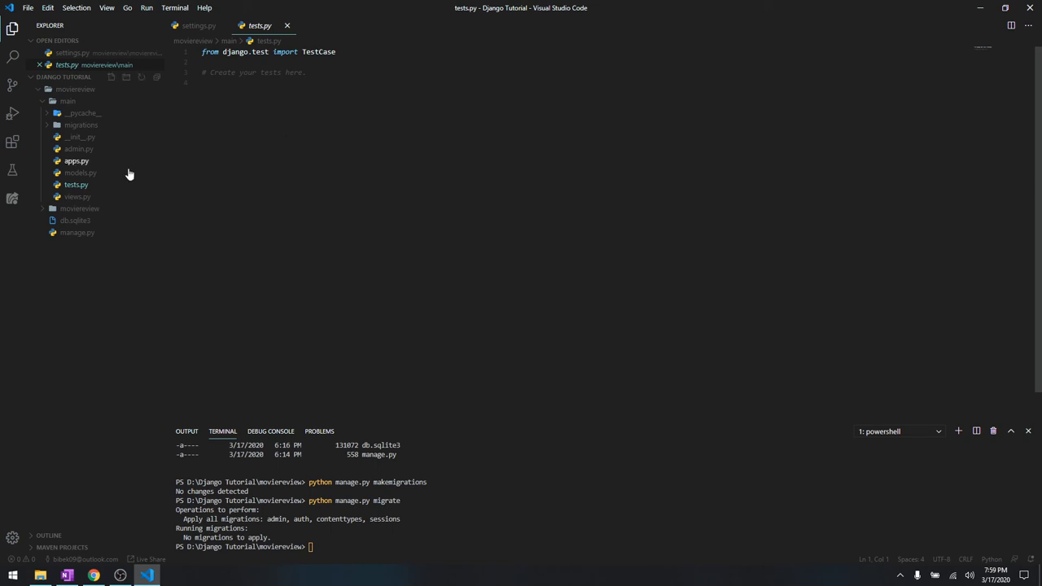
# Open main/views.py, which holds only the render import and a create-views comment.
pyautogui.click(77, 196)
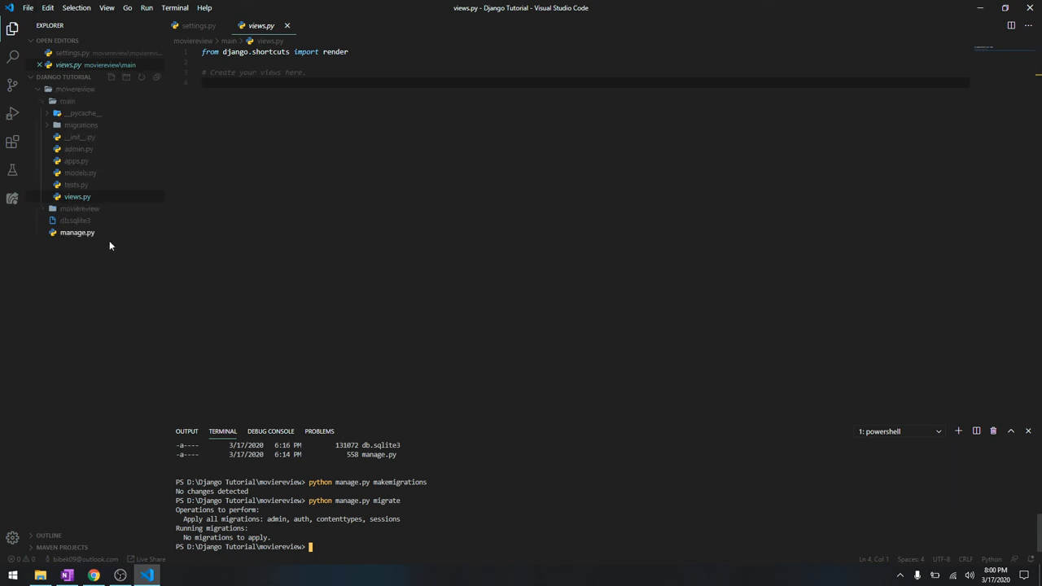
pyautogui.click(75, 89)
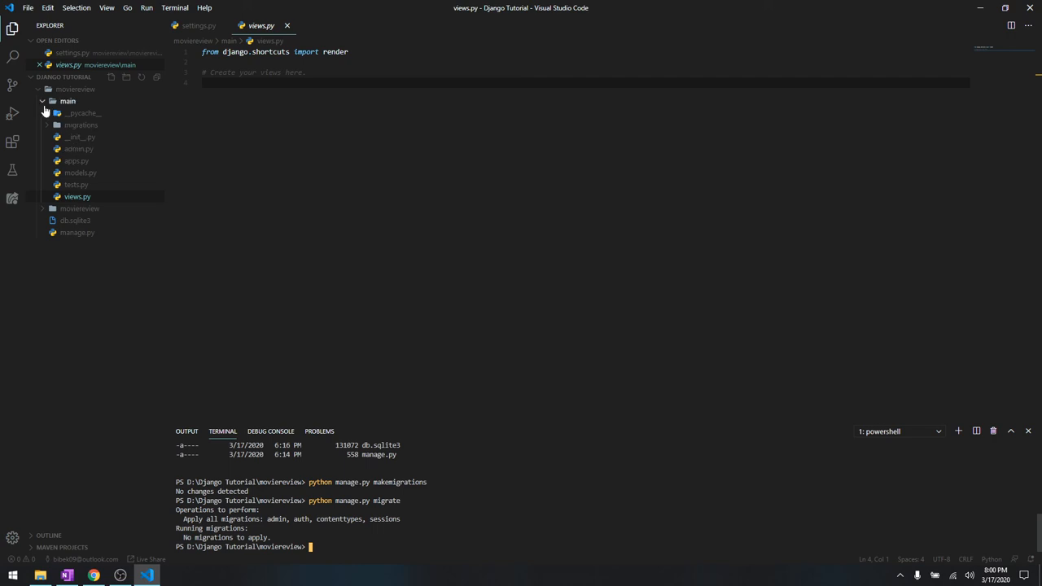
pyautogui.click(67, 101)
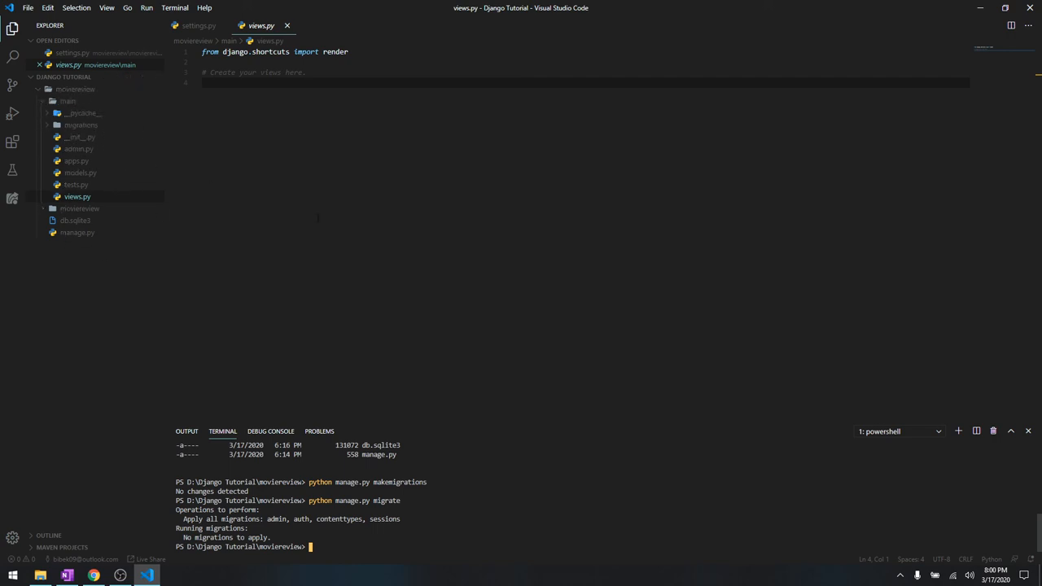
pyautogui.moveTo(649, 434)
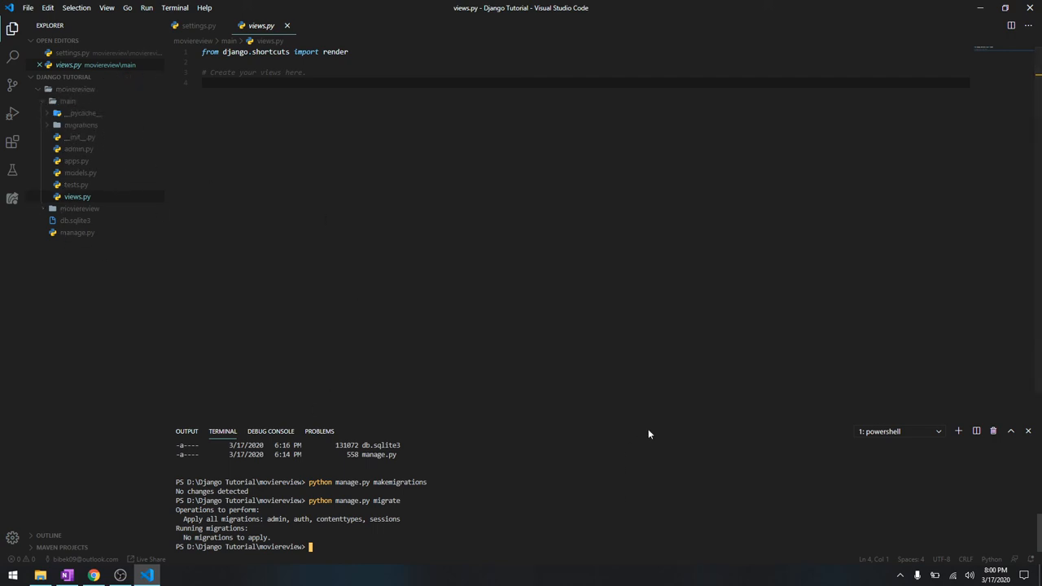
pyautogui.moveTo(672, 432)
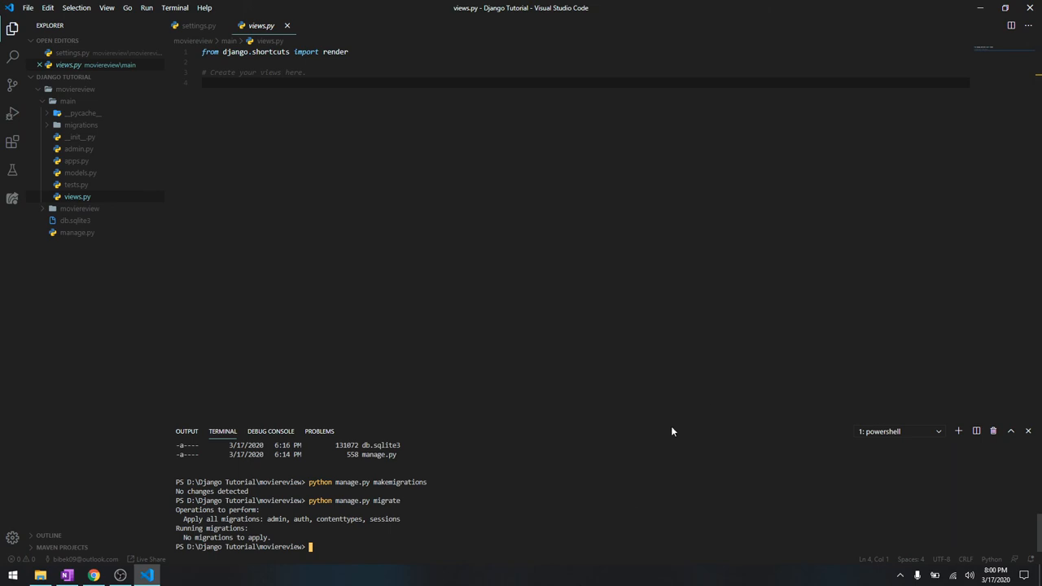